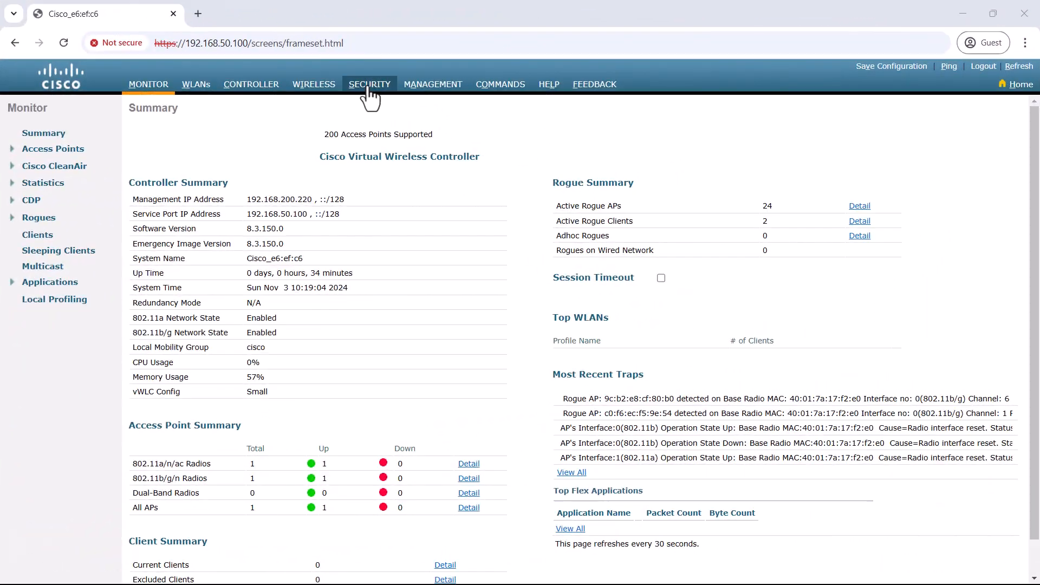
Add RADIUS authentication server 35.227.71.209 on port 1812 with its shared secret
click(368, 84)
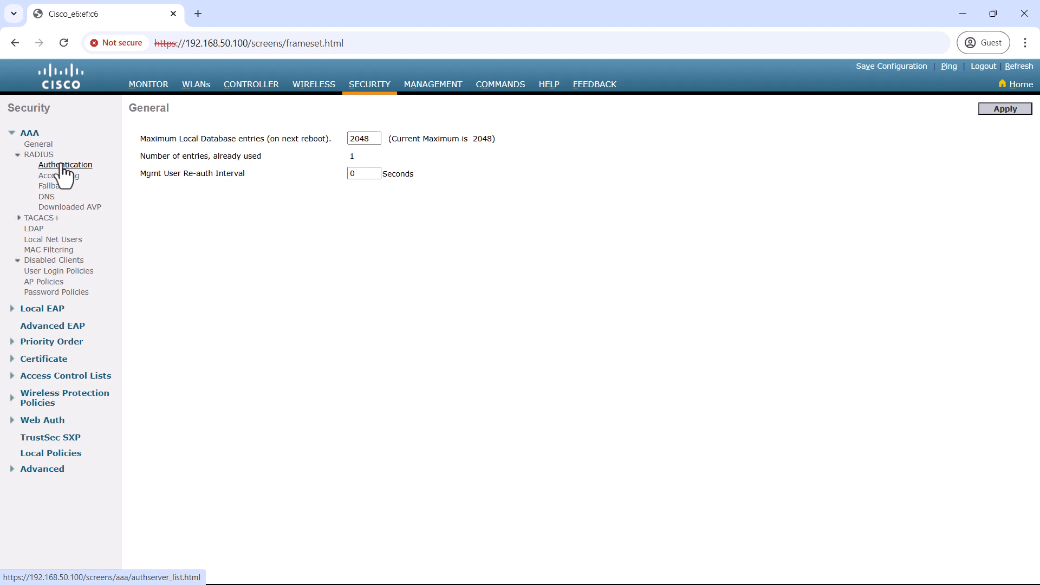
click(65, 165)
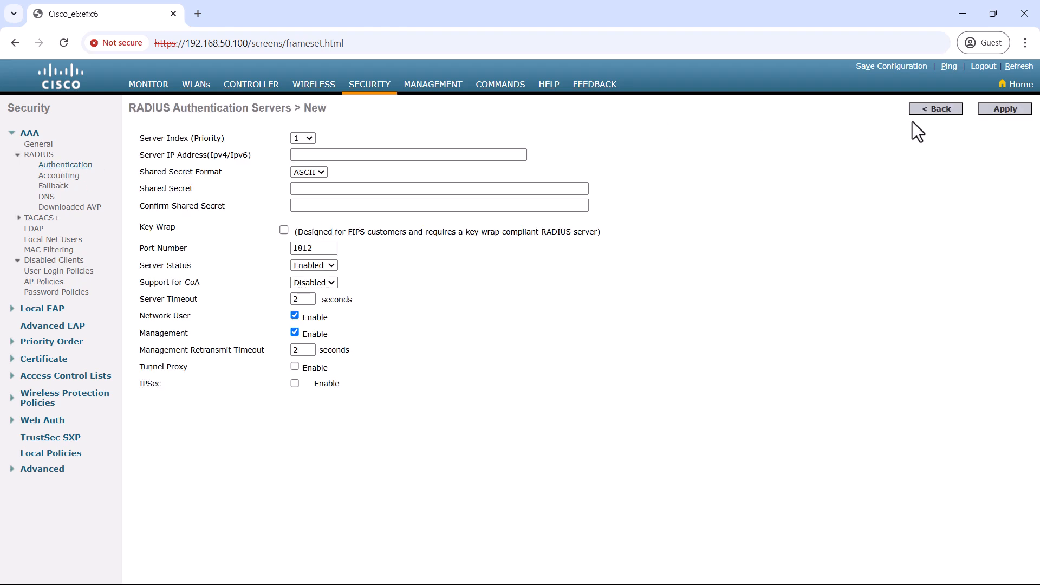
text(35.227.71.209)
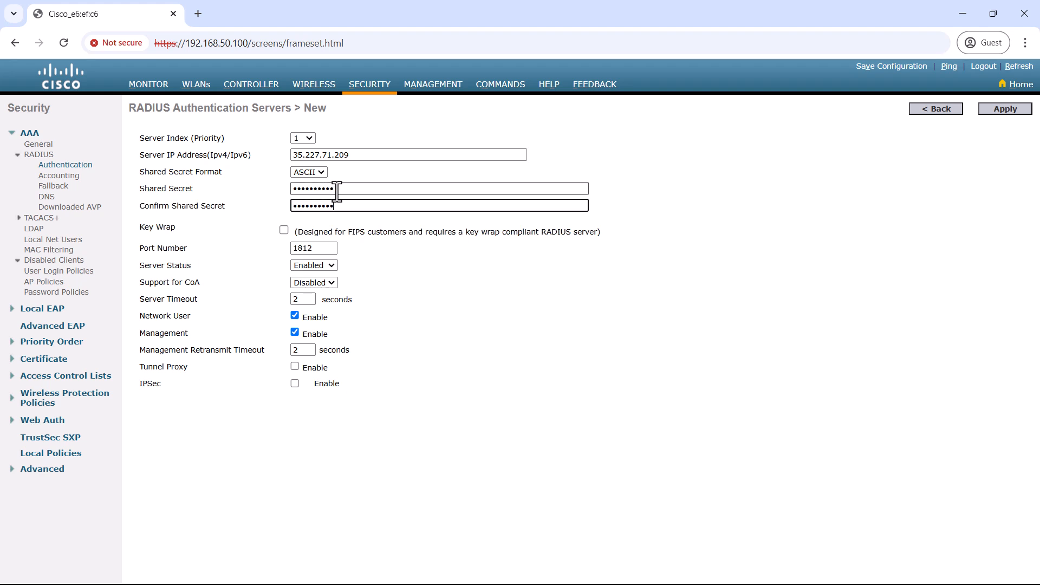
click(1003, 108)
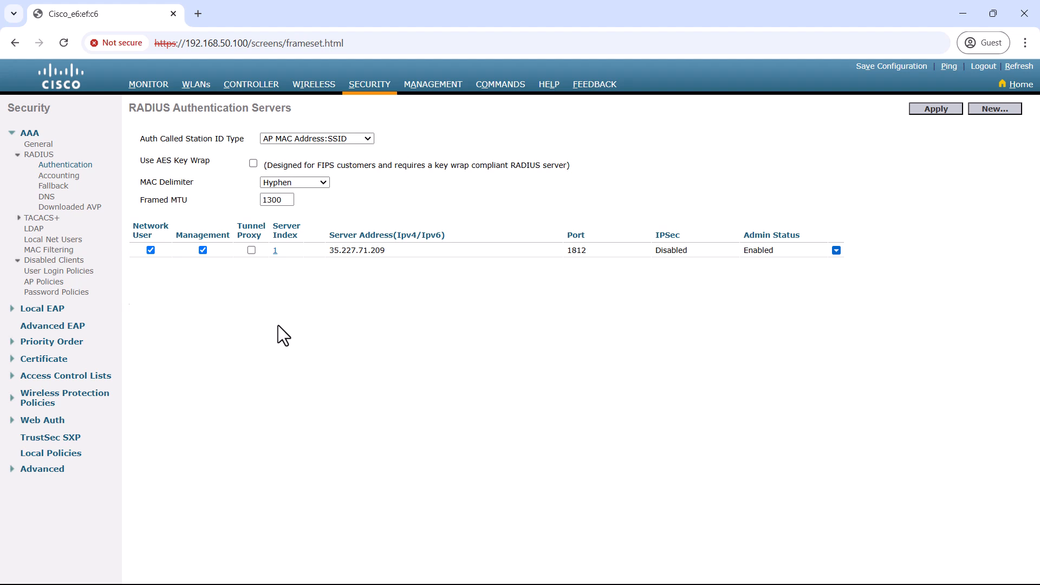
Create a new empty FlexConnect ACL named guest_preauth
click(66, 376)
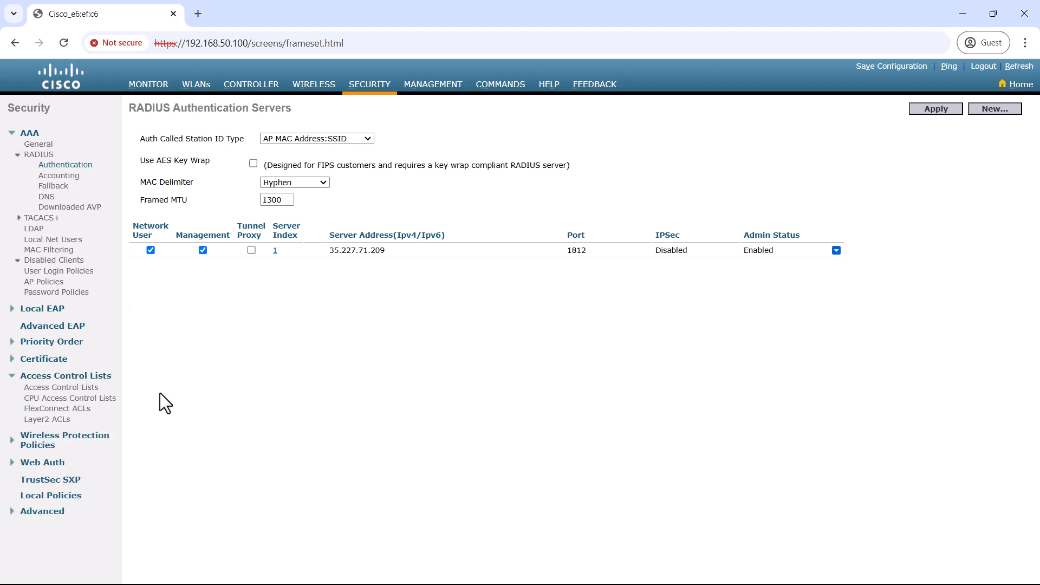
click(61, 387)
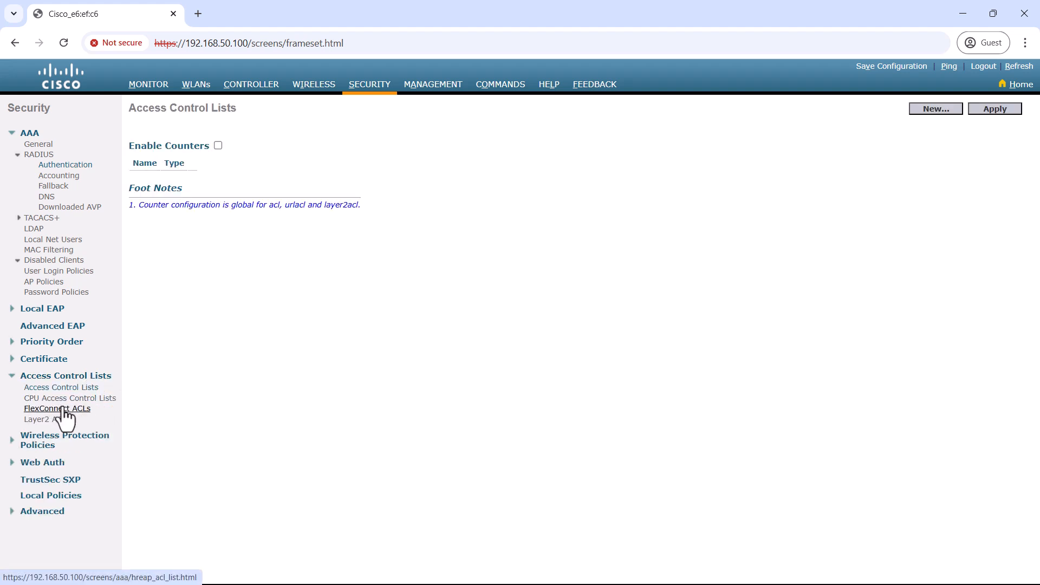
click(934, 108)
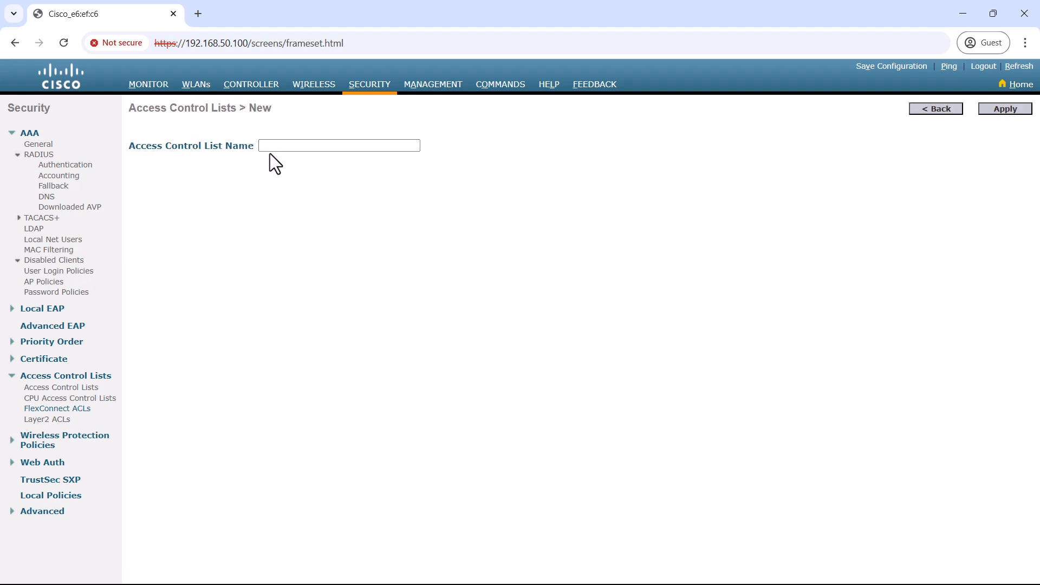
text(guest)
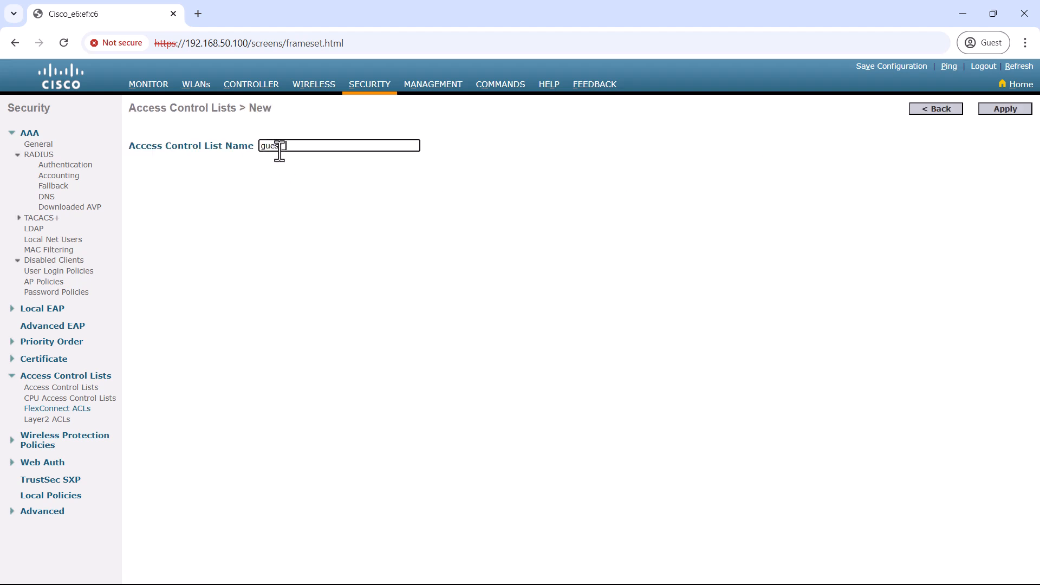
text(_preauth)
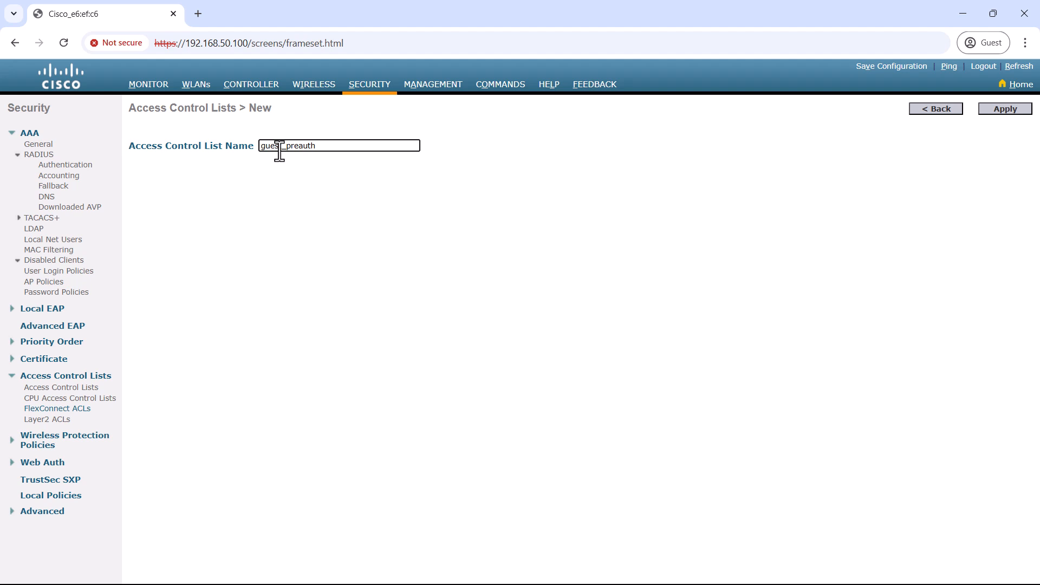
click(1004, 108)
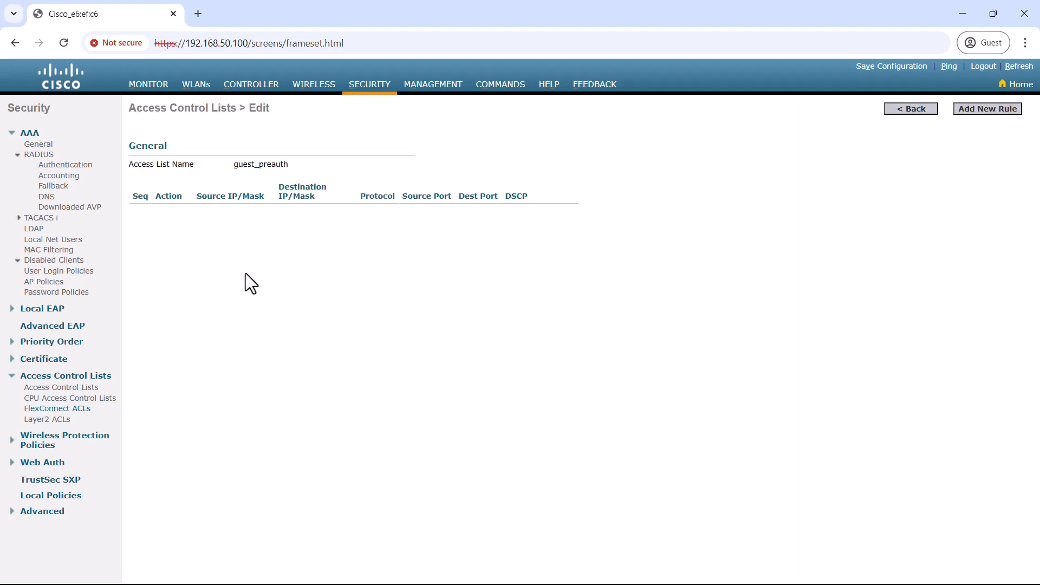
Add rule 1 permitting traffic to destination 35.227.71.209/255.255.255.255
click(986, 109)
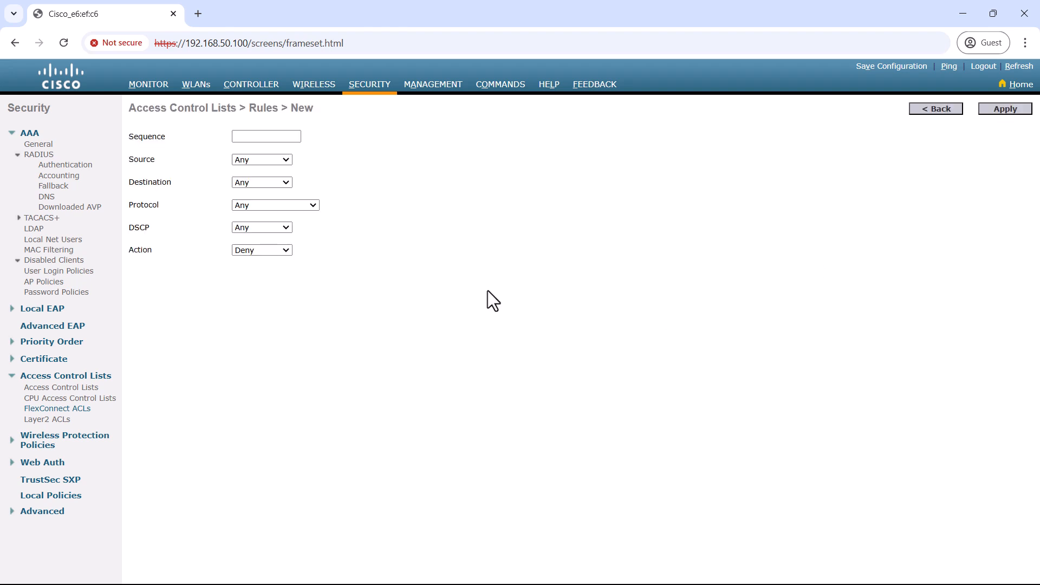
text(1)
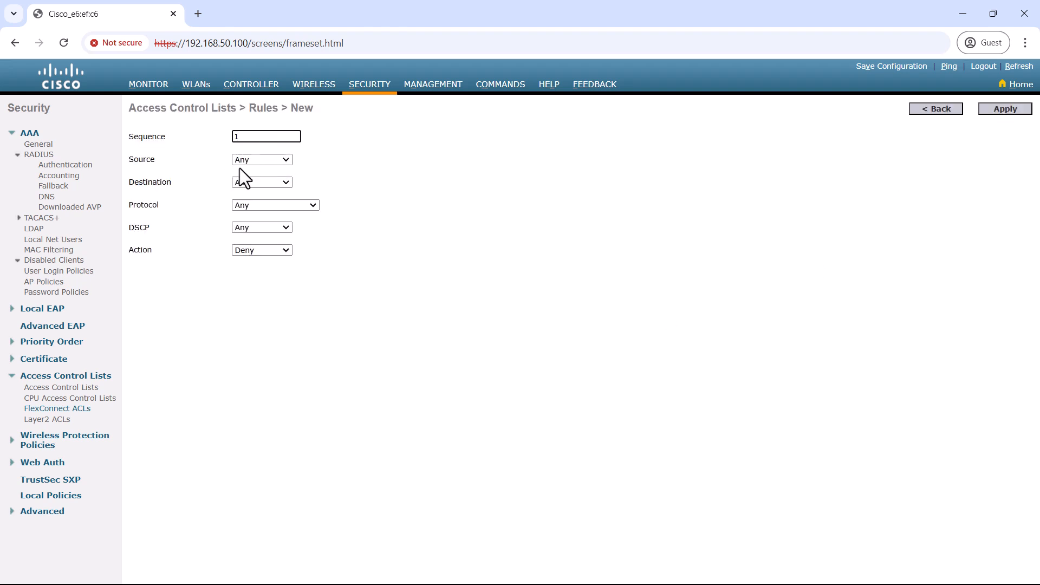
click(261, 182)
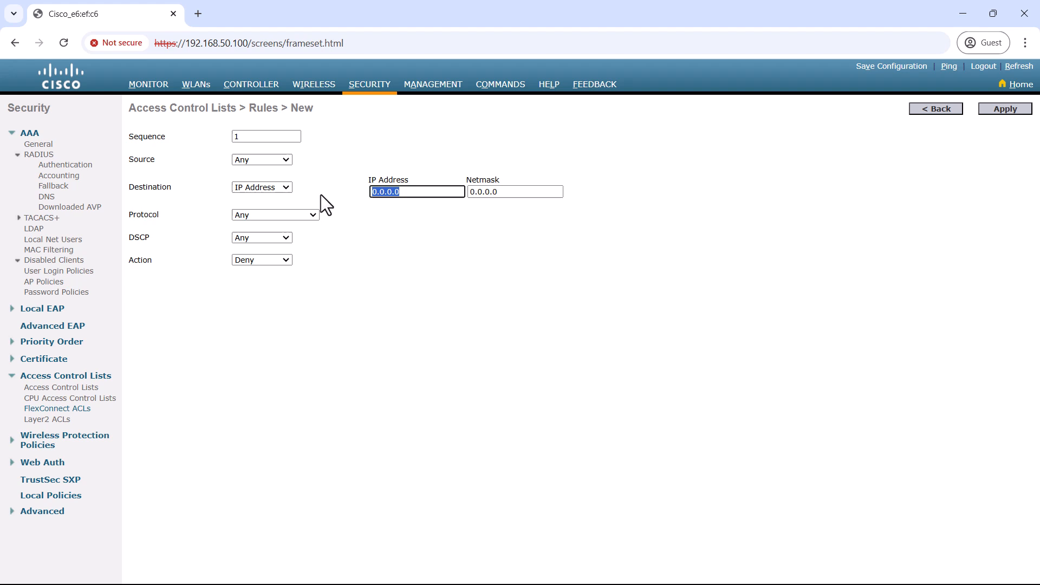
text(255.2)
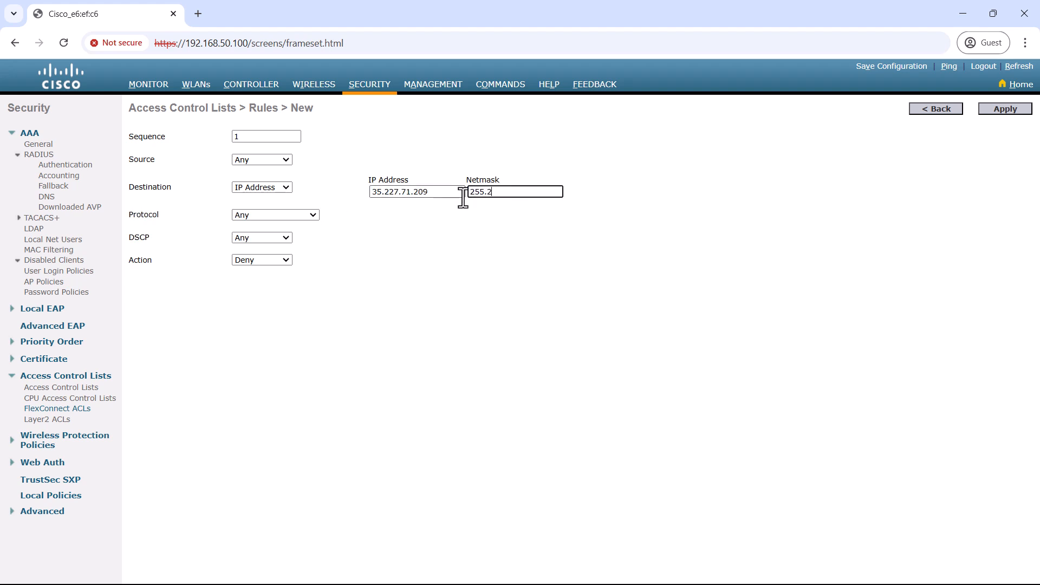
text(55.255.255)
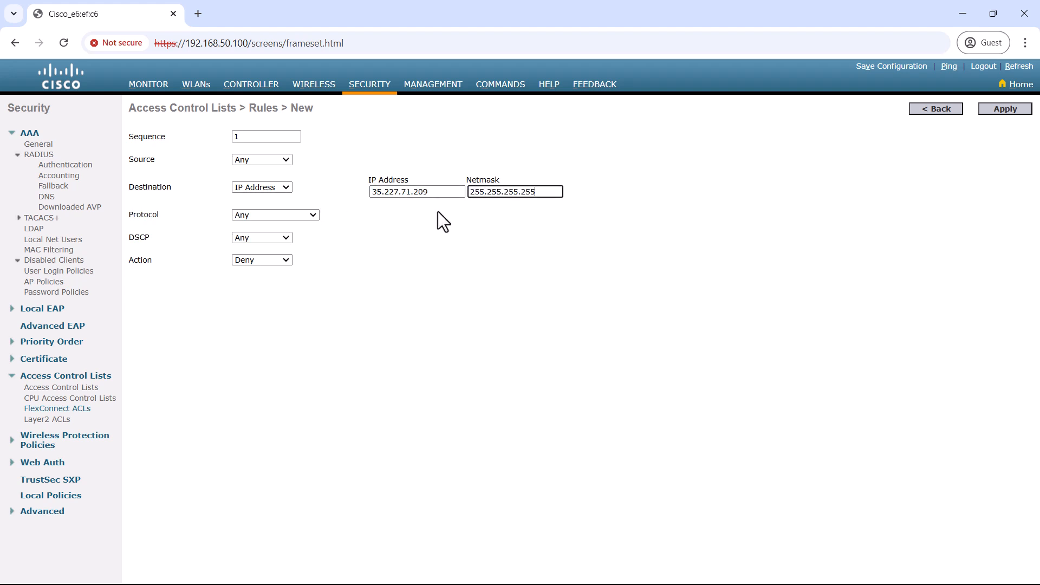
click(261, 259)
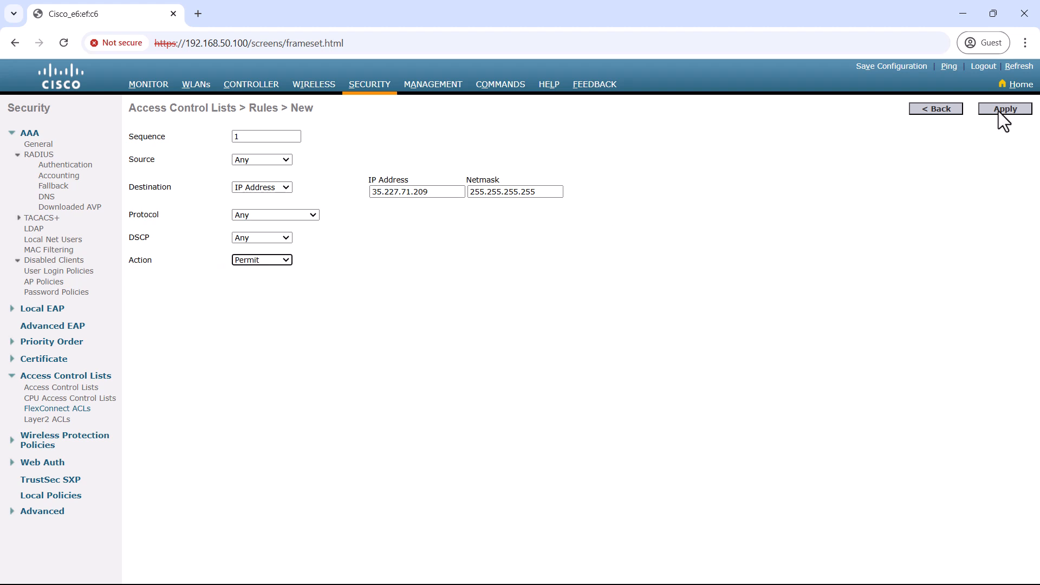
click(1004, 108)
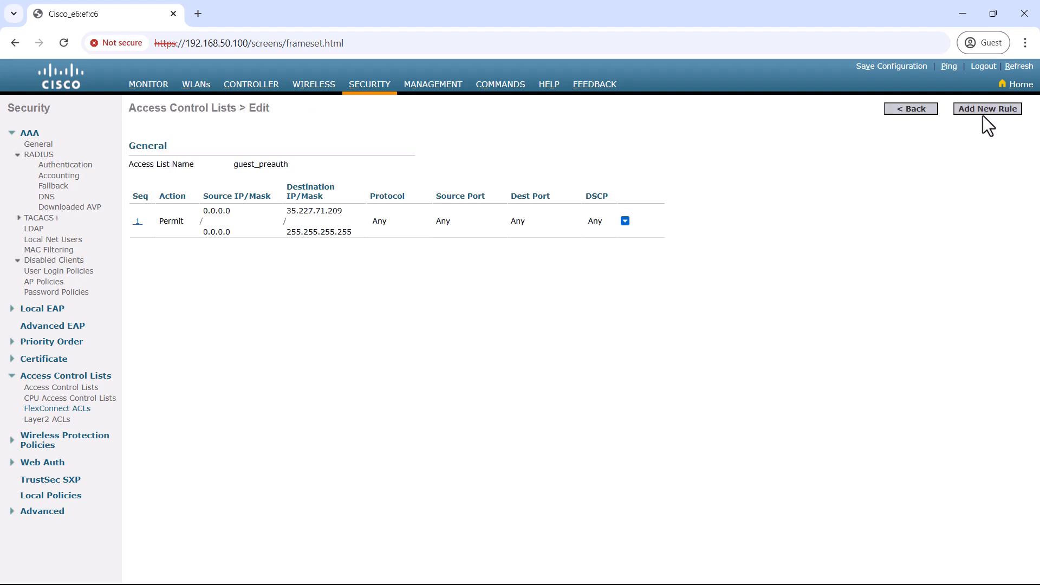
Add rule 2 permitting traffic from source 35.227.71.209
click(986, 108)
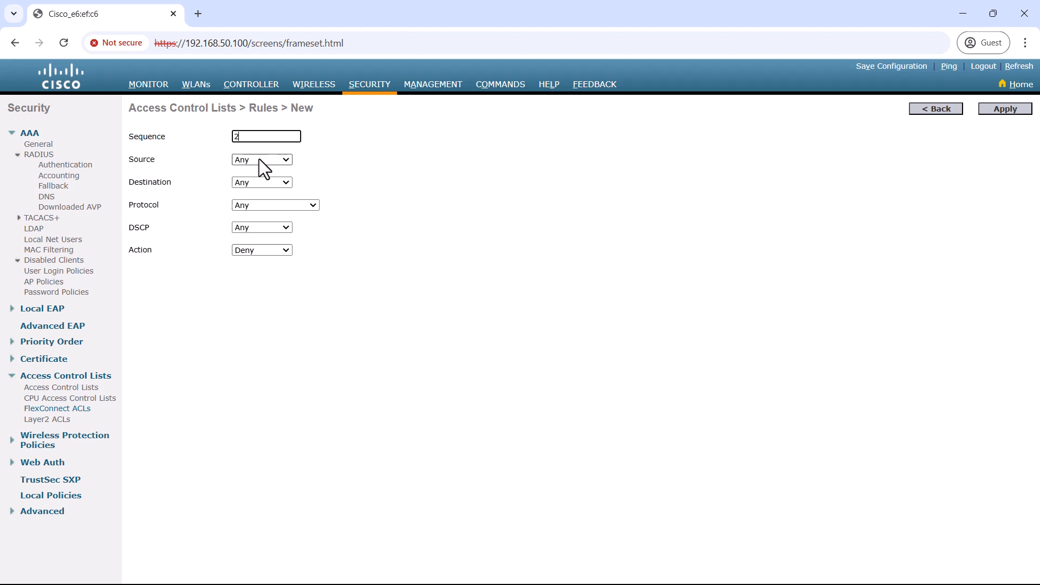
click(260, 159)
text(255.255.255.255)
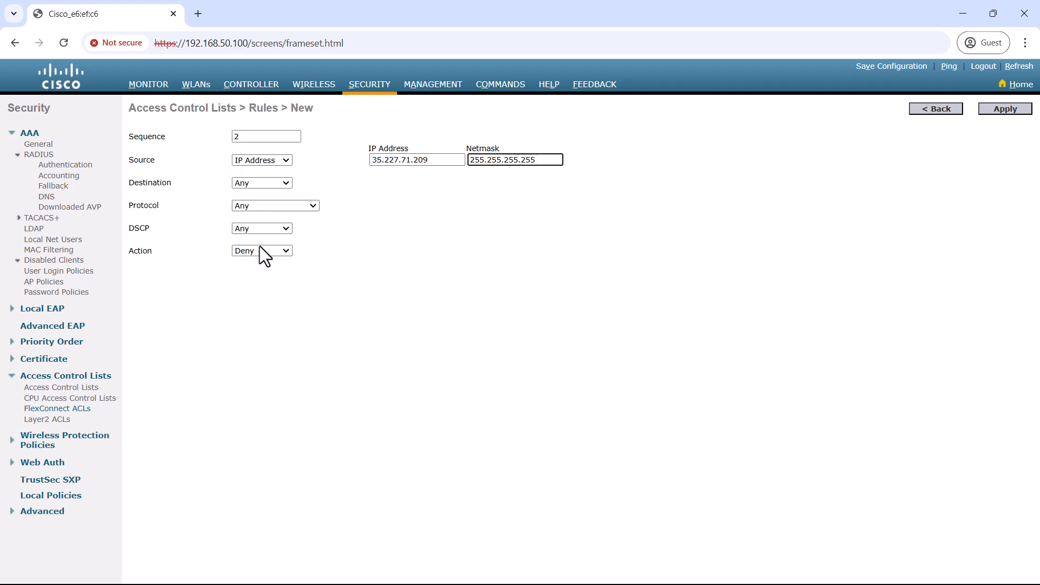
click(1004, 108)
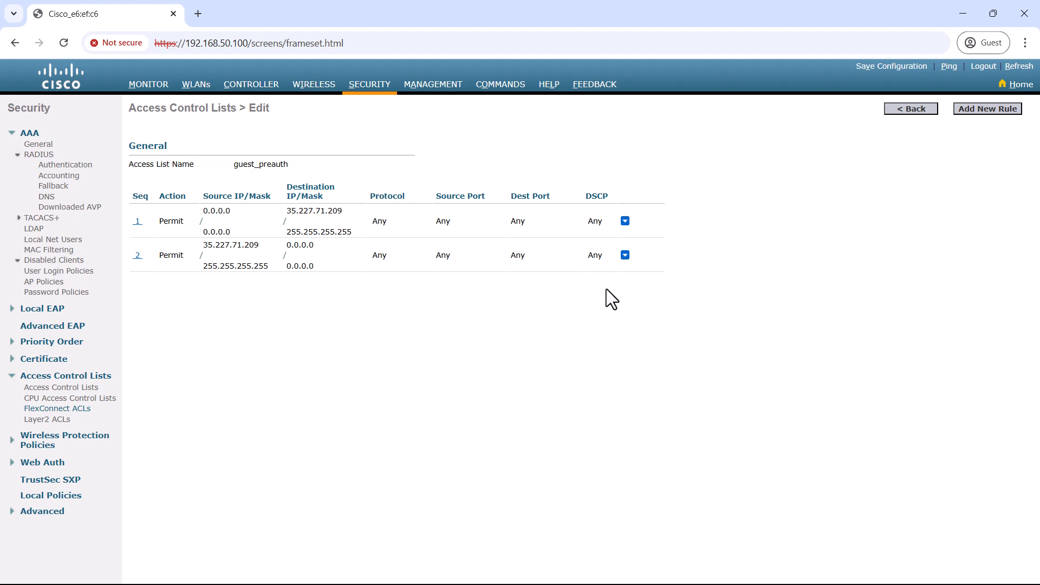
click(42, 461)
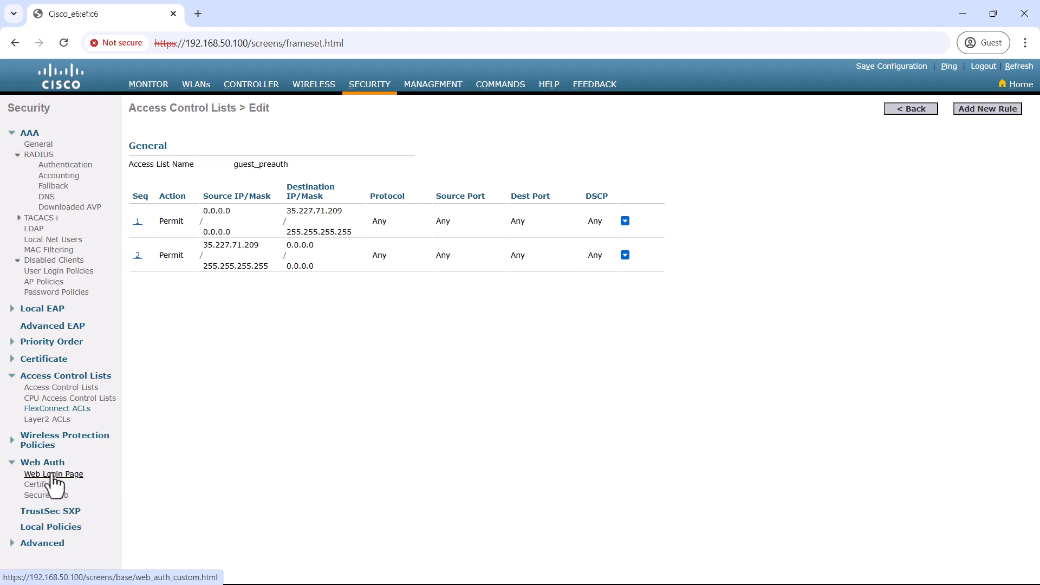
click(53, 474)
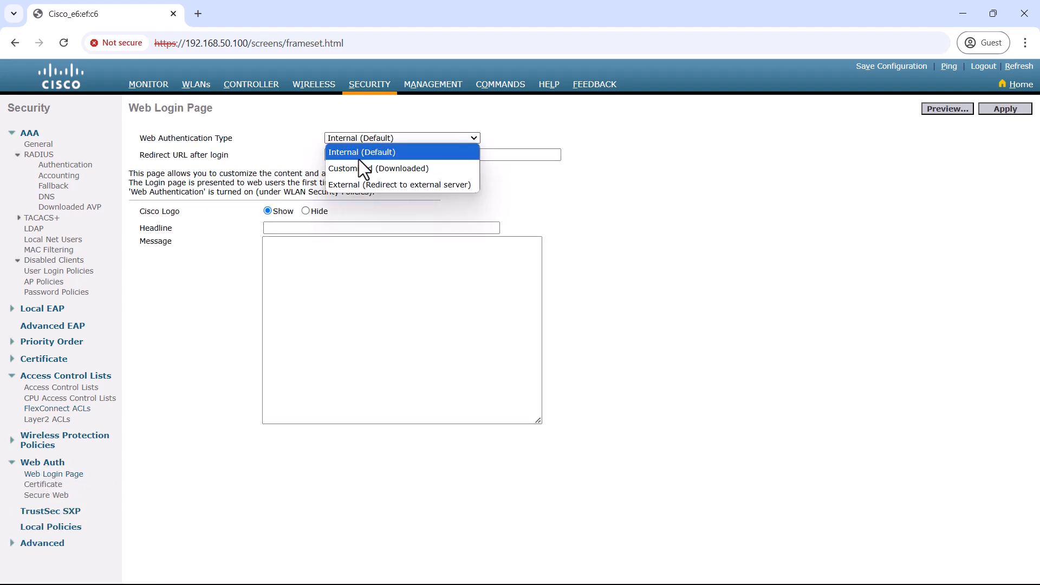
click(399, 184)
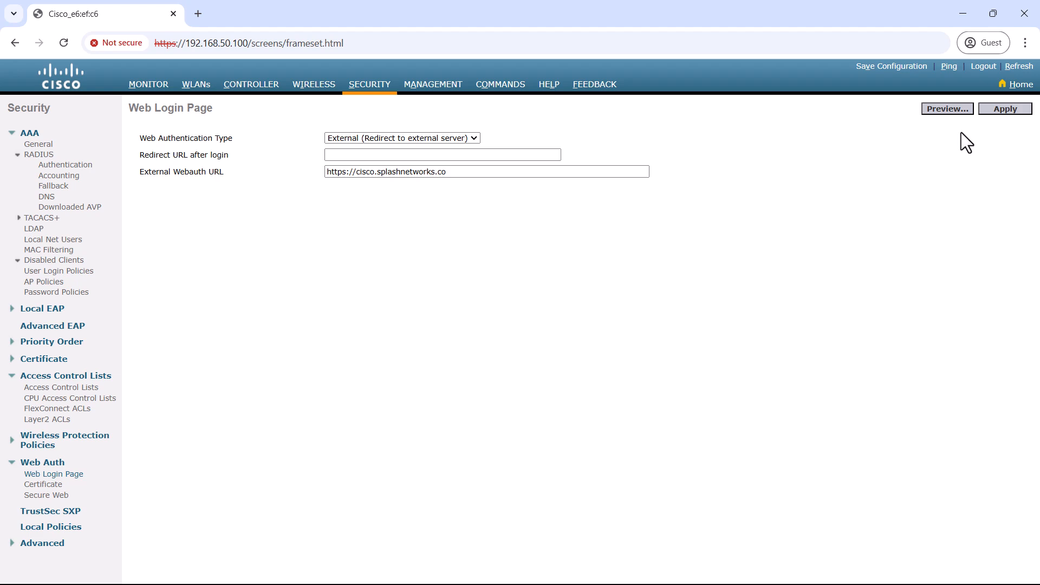
mouse_move(544, 343)
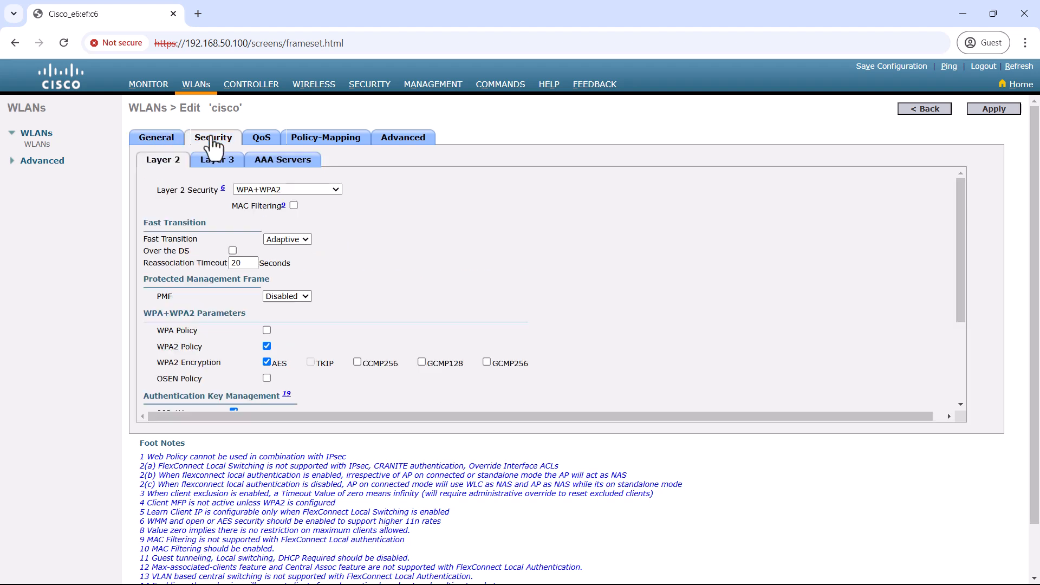
Set the cisco WLAN's Layer 3 security to Web Policy with guest_preauth as WebAuth FlexACL
click(217, 159)
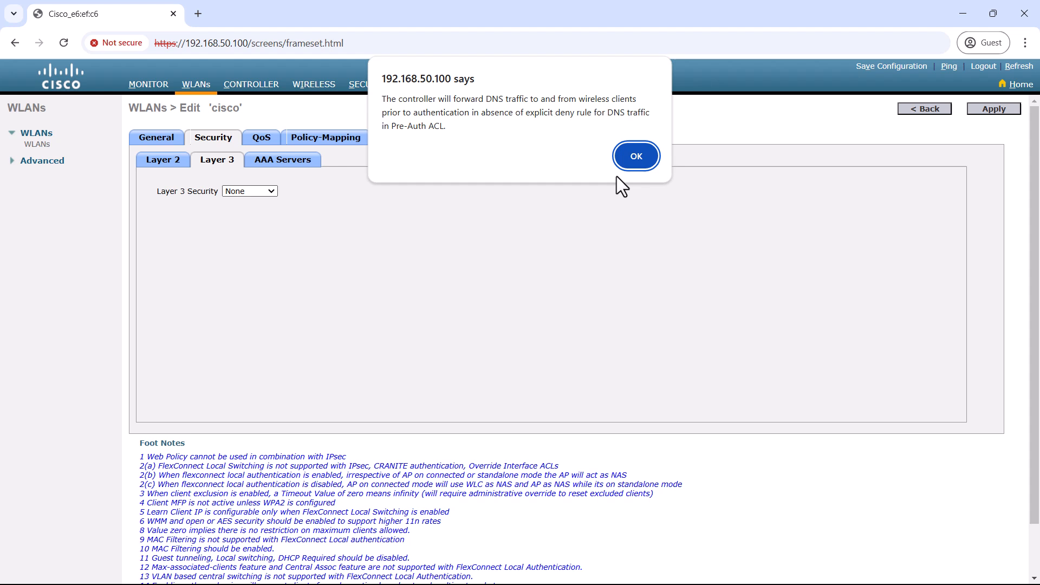
click(635, 156)
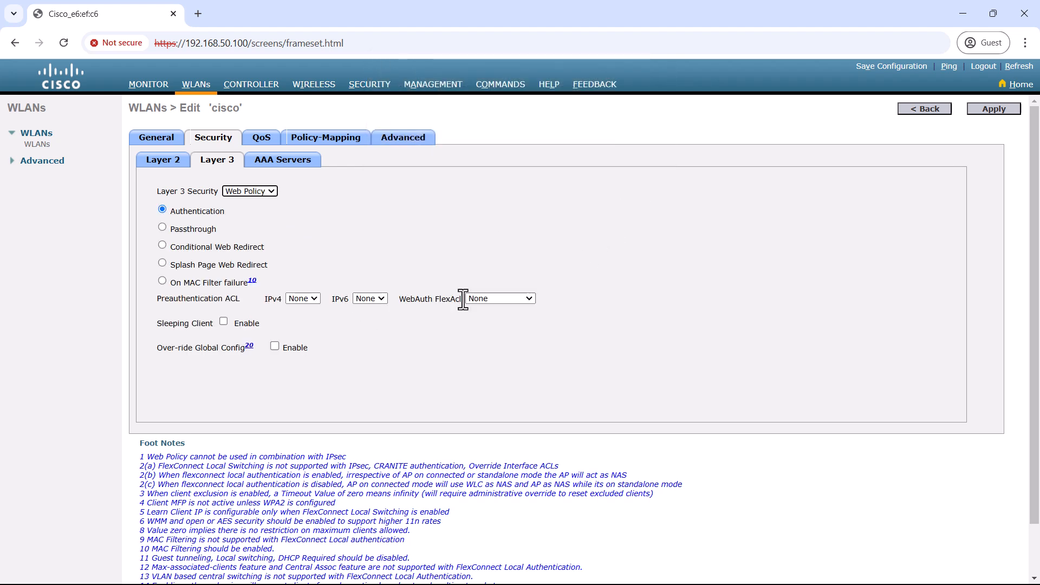
click(498, 298)
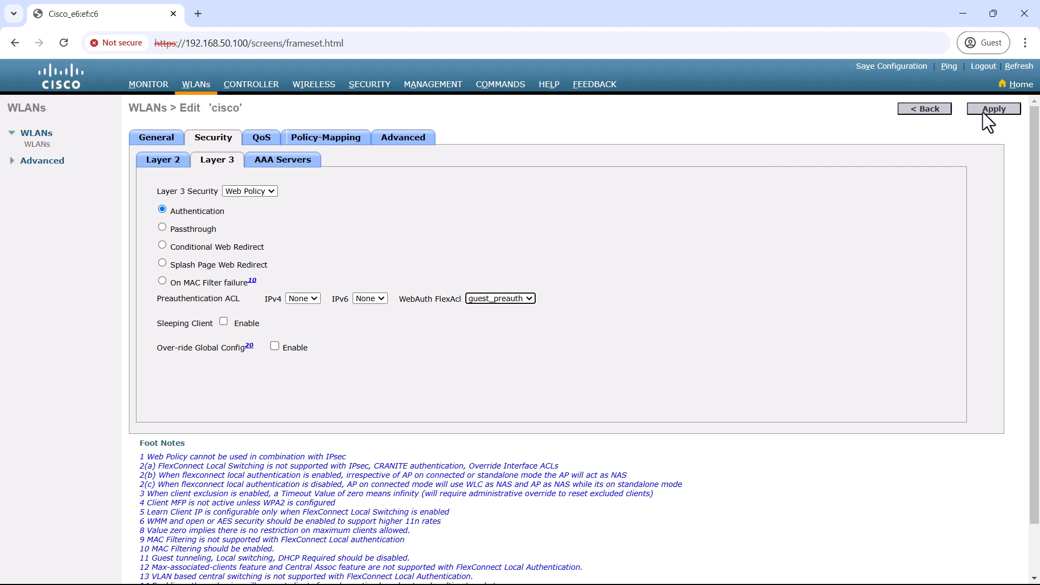
Enable WLAN authentication servers, pick RADIUS 35.227.71.209:1812 as Server 1, and apply
click(281, 159)
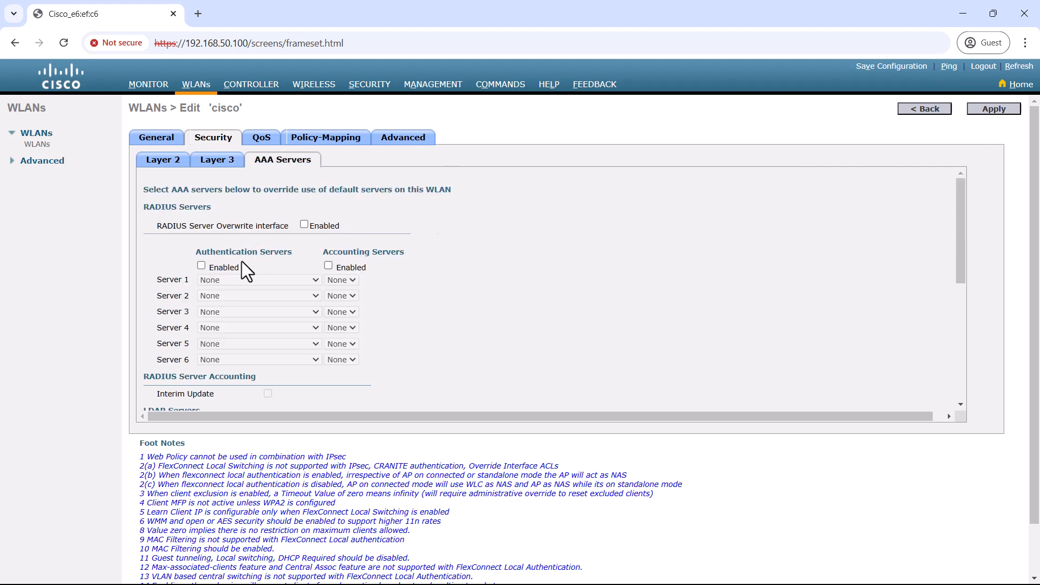
click(201, 265)
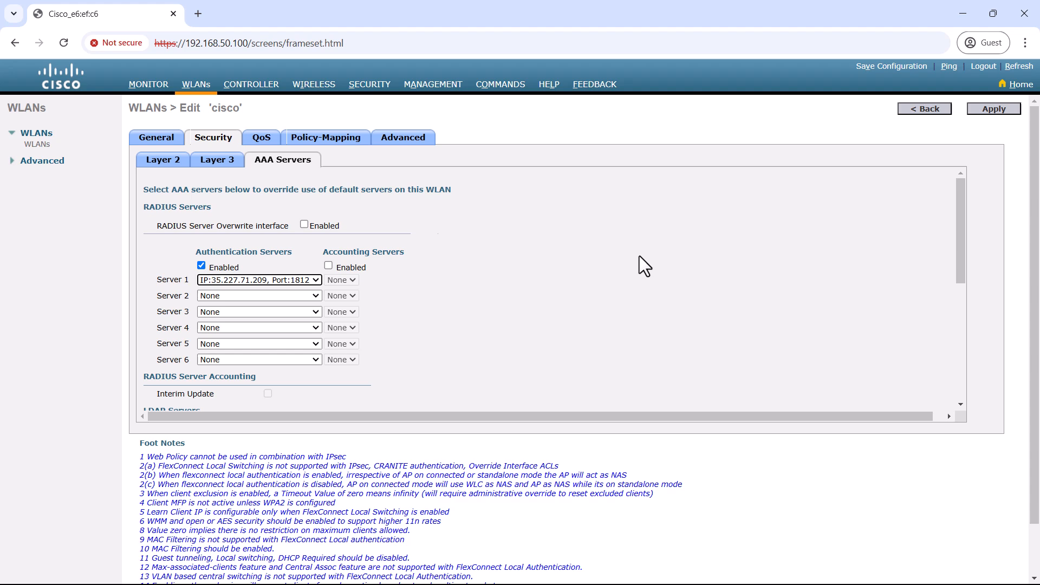
scroll(down, 3)
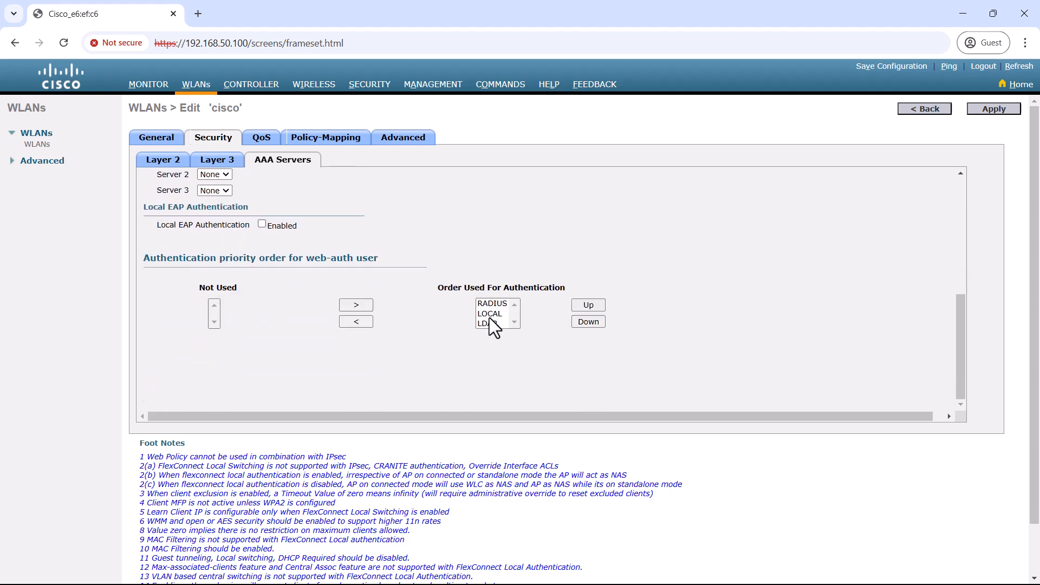
click(356, 322)
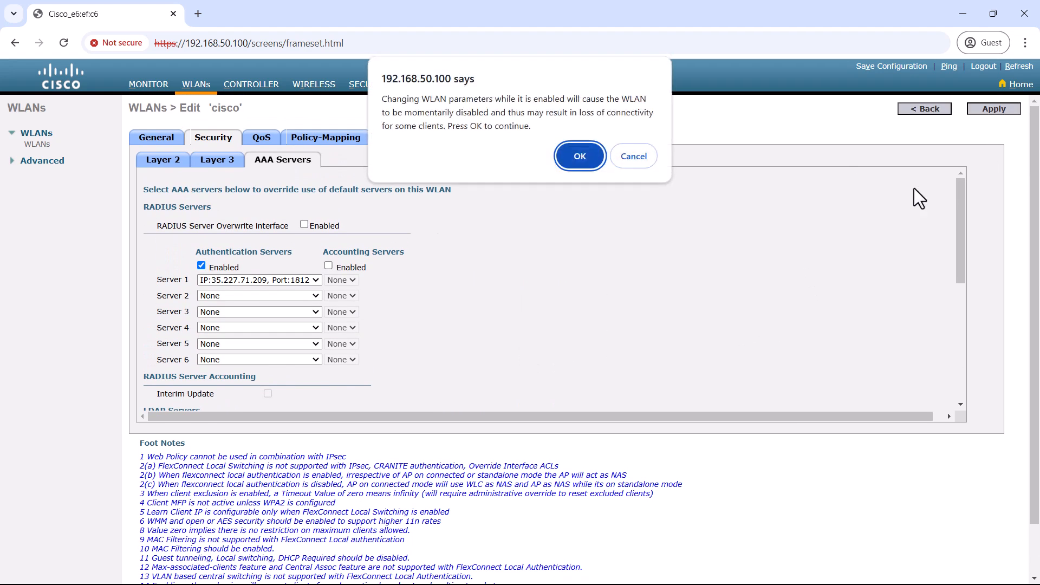
click(579, 156)
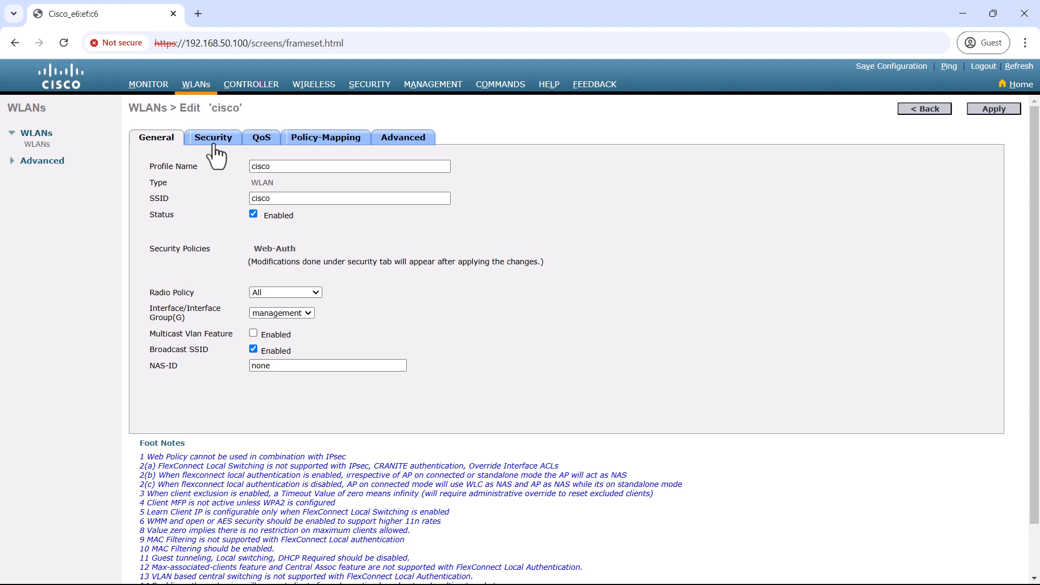
click(213, 137)
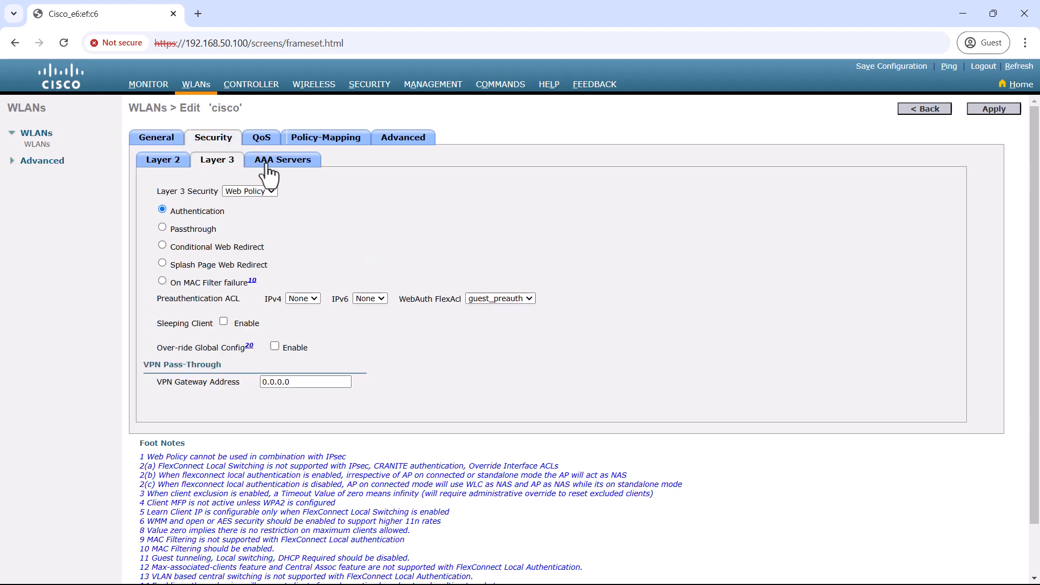
click(402, 137)
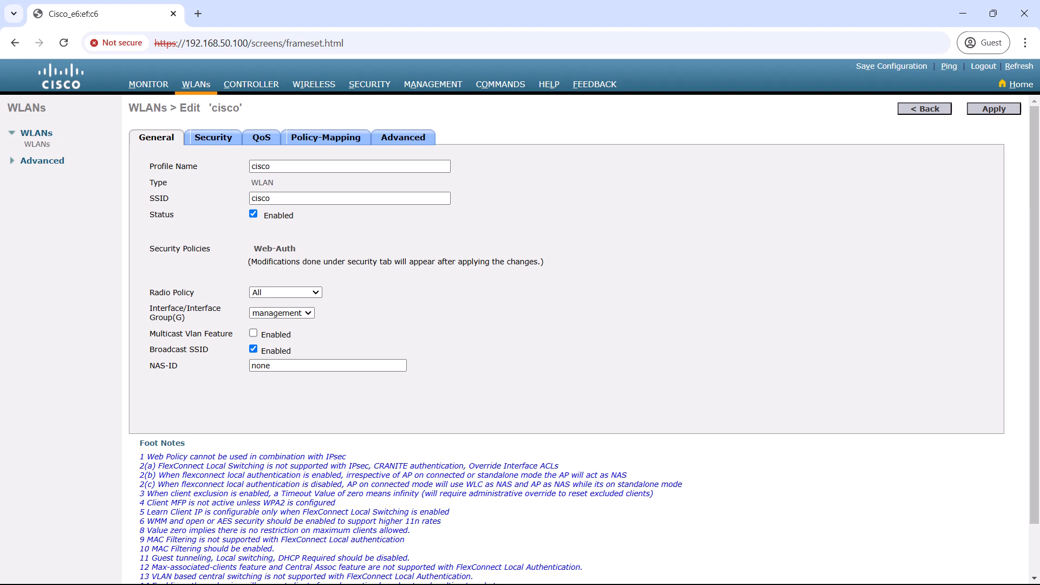
View the Management HTTP-HTTPS access settings, then start a blank browser tab
click(432, 85)
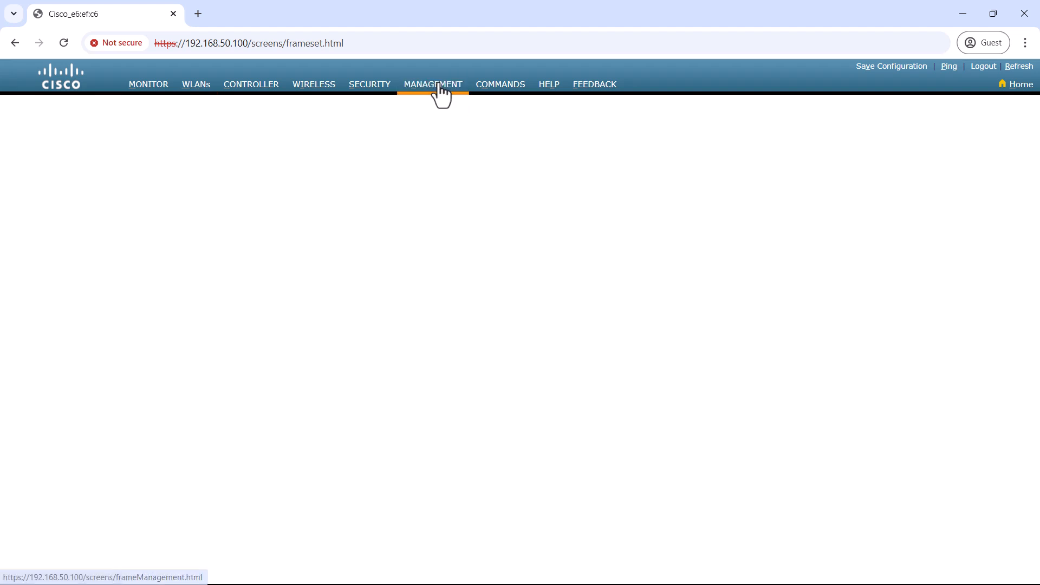
click(432, 84)
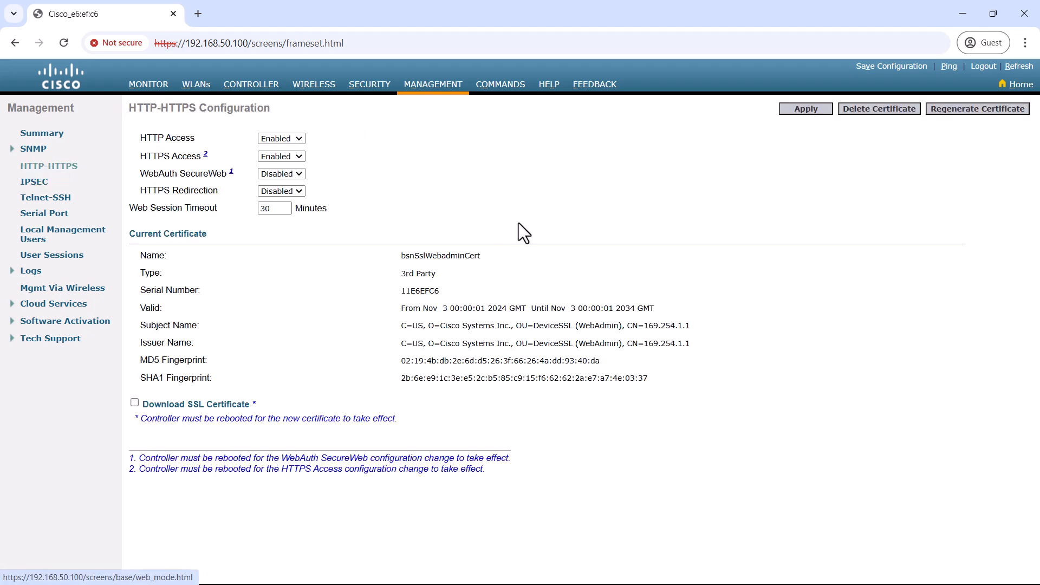
mouse_move(144, 162)
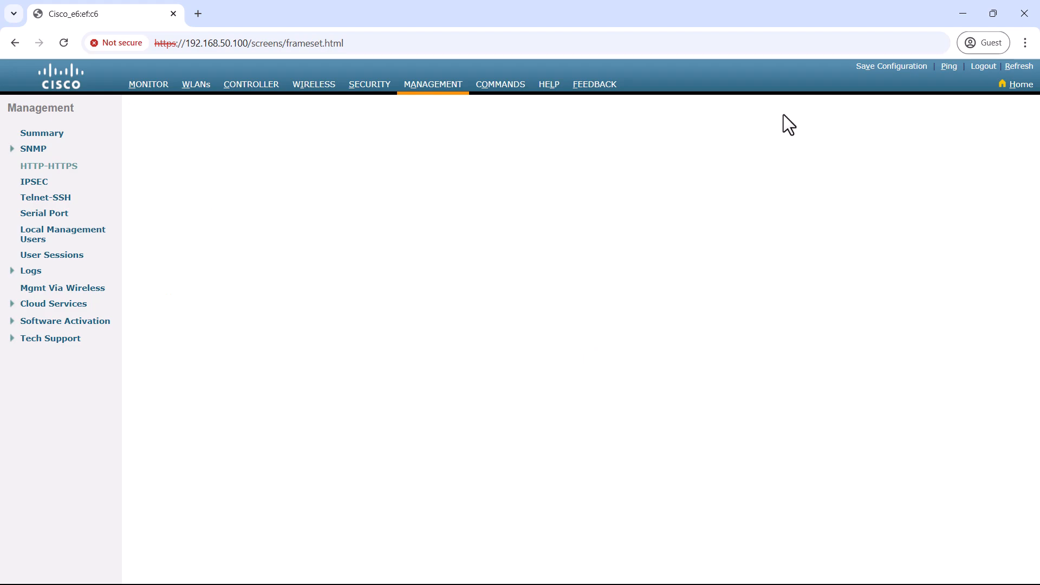
click(198, 13)
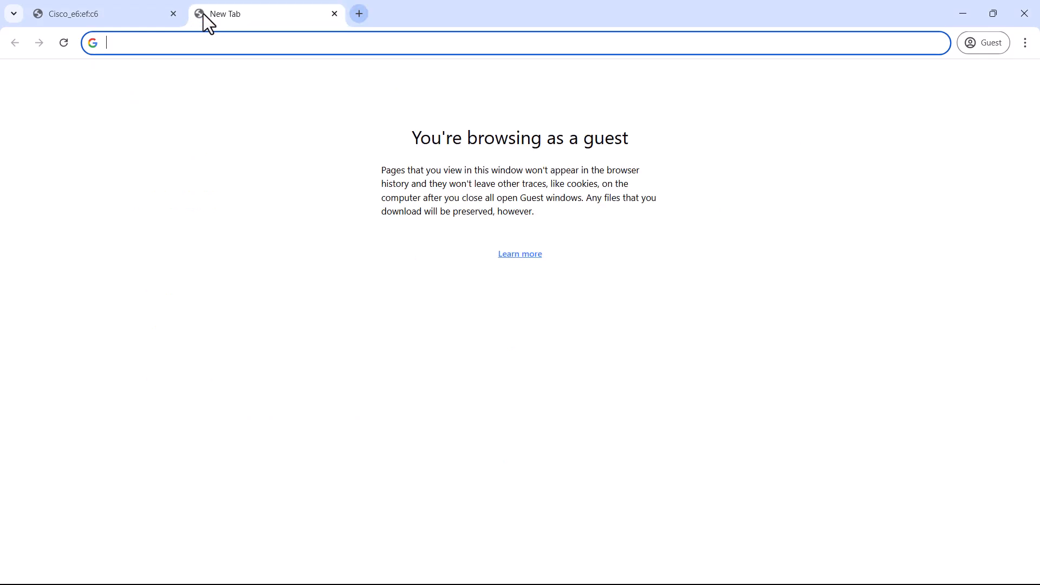
Load github.com/splash-networks/capport/blob/master/Cisco/index.php and scroll through the code
text(github.com/splash-networks/capport/blob/master/Cisco/index.php)
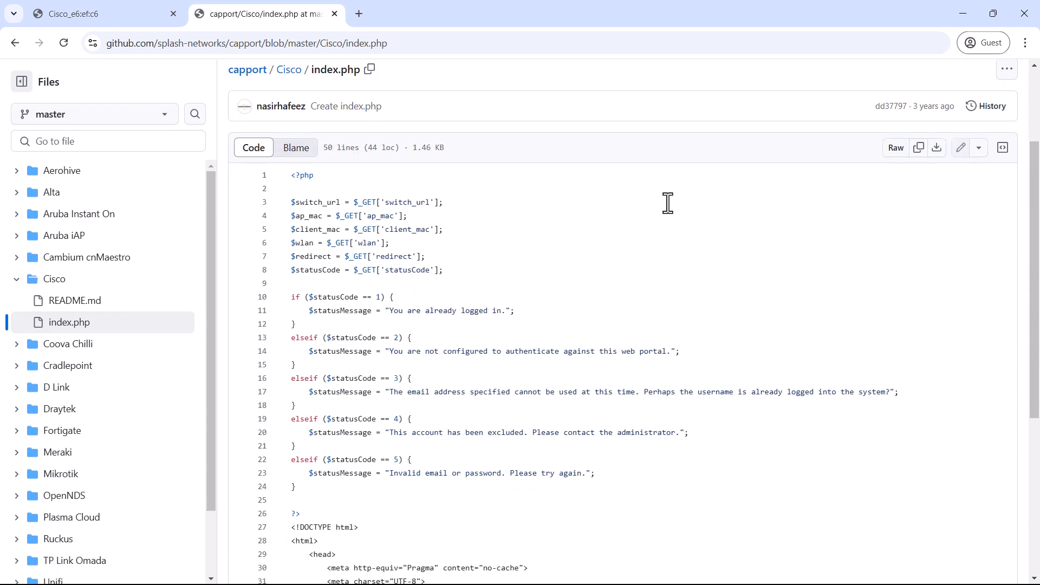
scroll(down, 3)
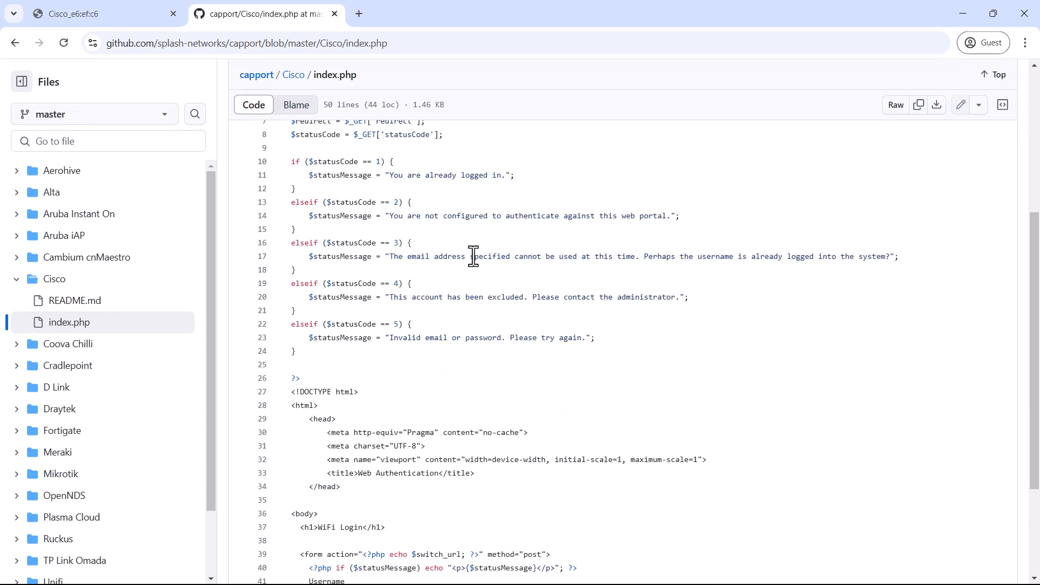